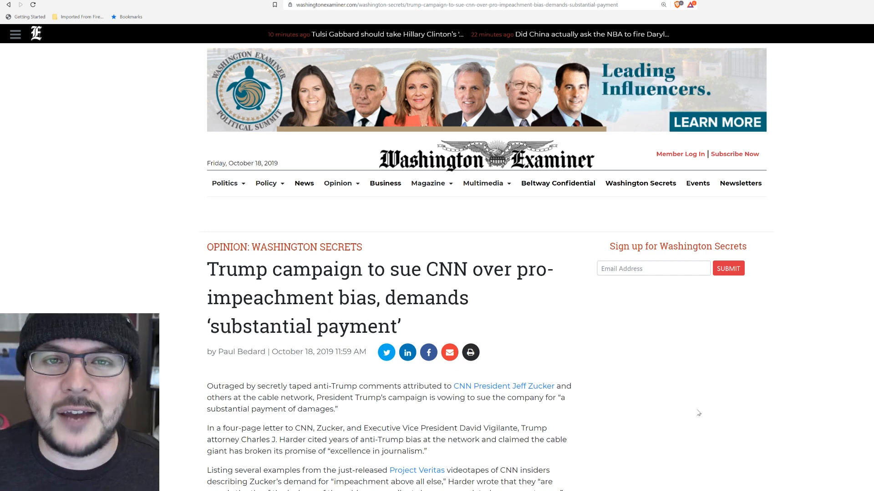
{"action": "mouse_move", "coordinate": [694, 392]}
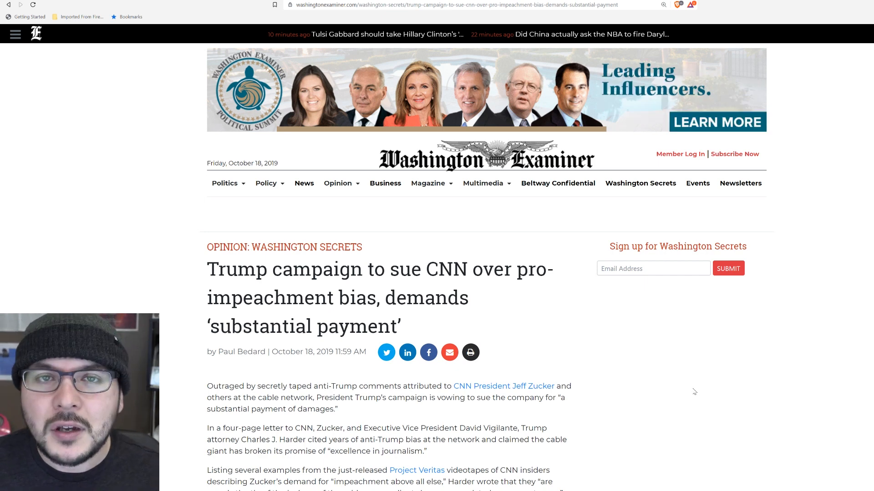
{"action": "scroll", "scroll_direction": "down", "scroll_amount": 3}
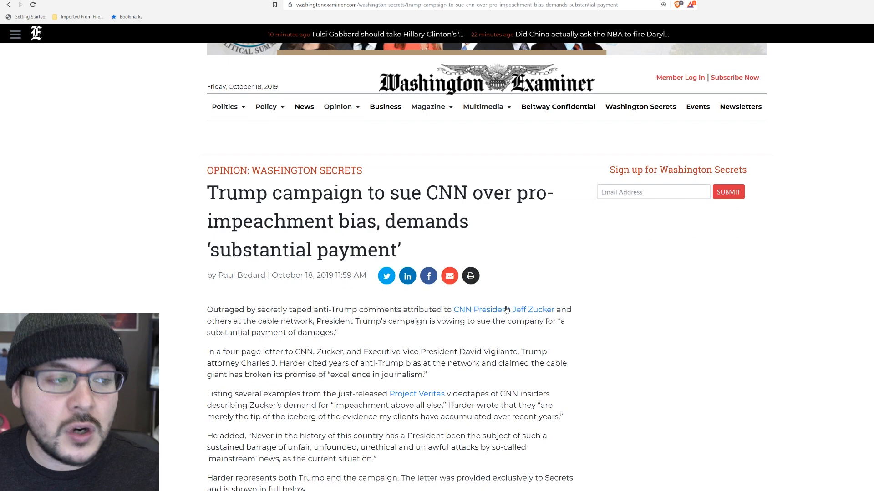
{"action": "scroll", "scroll_direction": "down", "scroll_amount": 3}
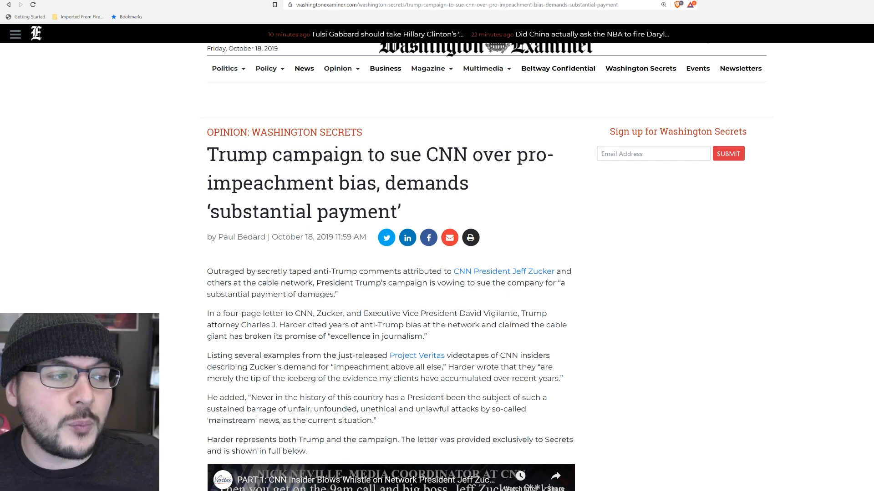
{"action": "scroll", "scroll_direction": "down", "scroll_amount": 3}
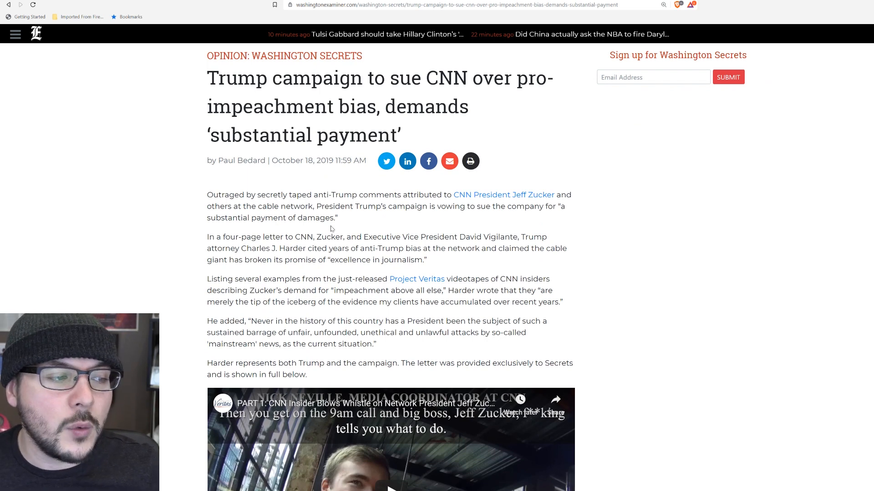
{"action": "mouse_move", "coordinate": [393, 224]}
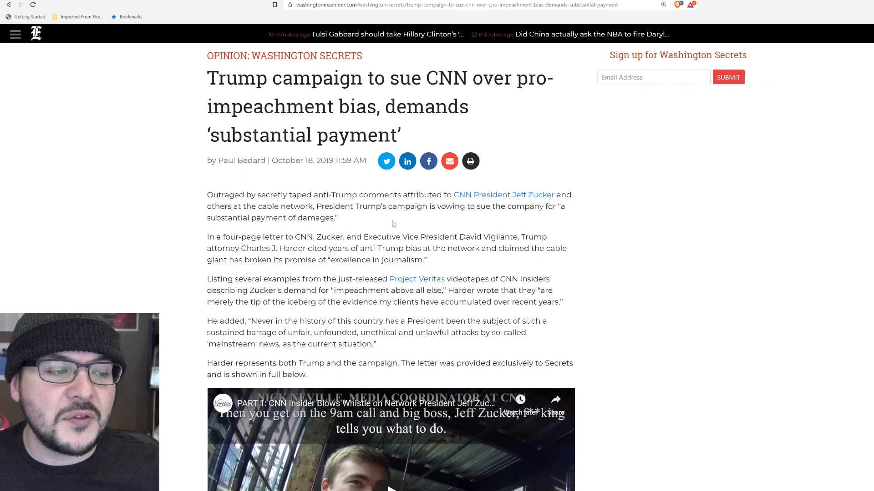
{"action": "mouse_move", "coordinate": [435, 223]}
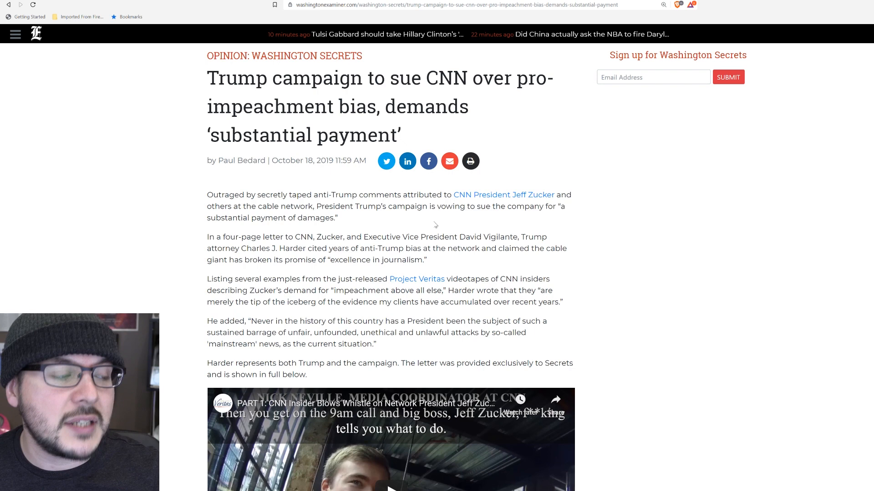
{"action": "scroll", "scroll_direction": "down", "scroll_amount": 3}
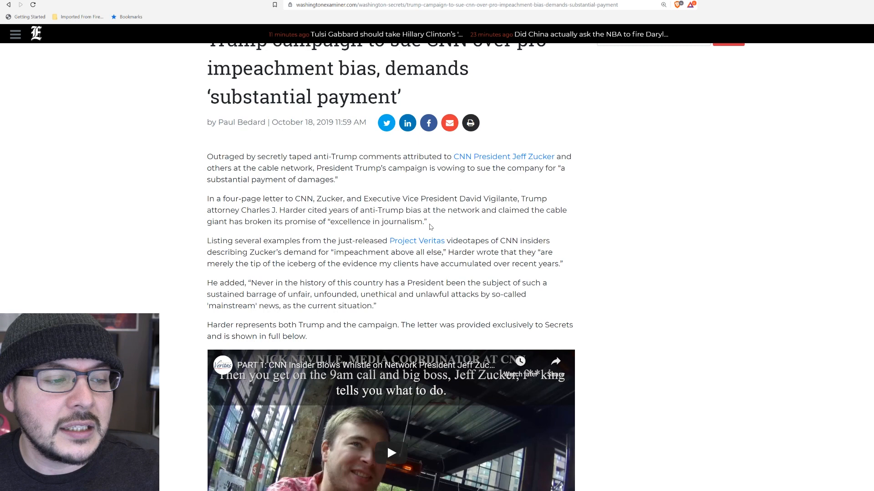
{"action": "mouse_move", "coordinate": [299, 230]}
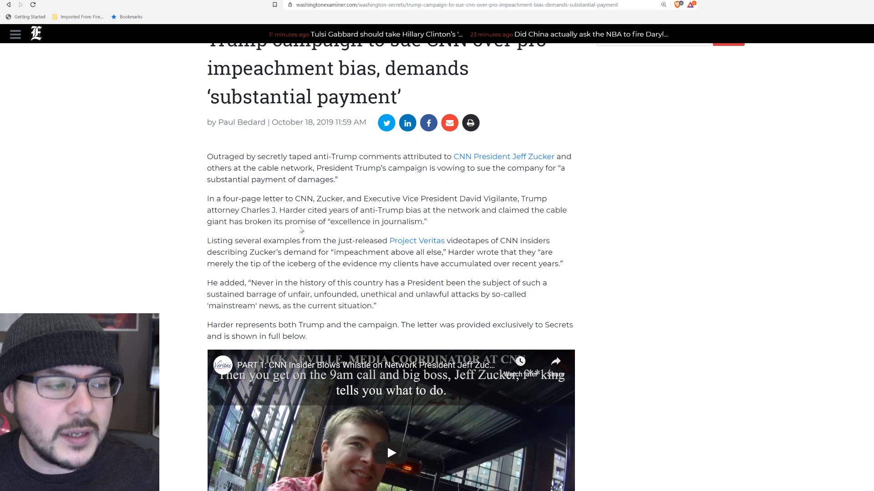
{"action": "scroll", "scroll_direction": "down", "scroll_amount": 3}
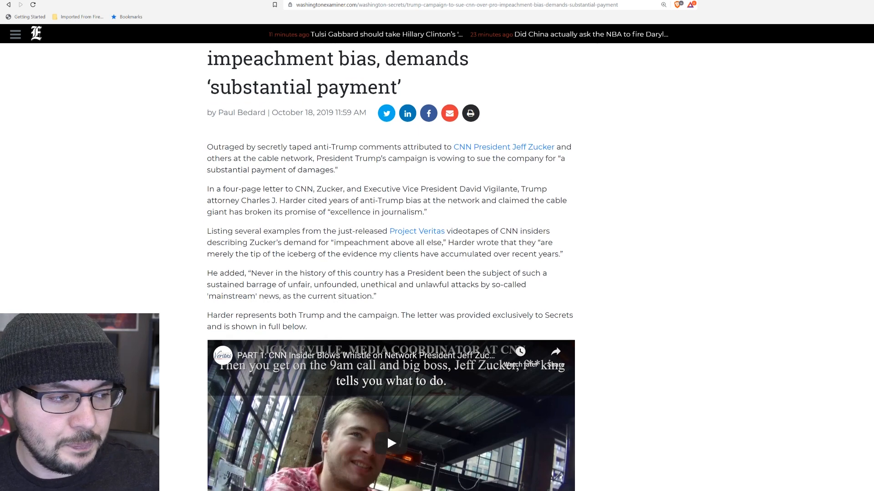
{"action": "scroll", "scroll_direction": "down", "scroll_amount": 3}
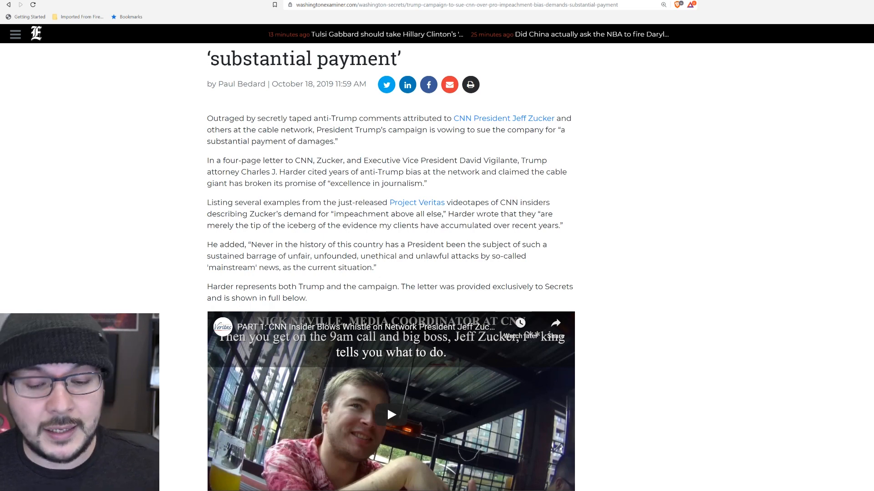
{"action": "scroll", "scroll_direction": "down", "scroll_amount": 3}
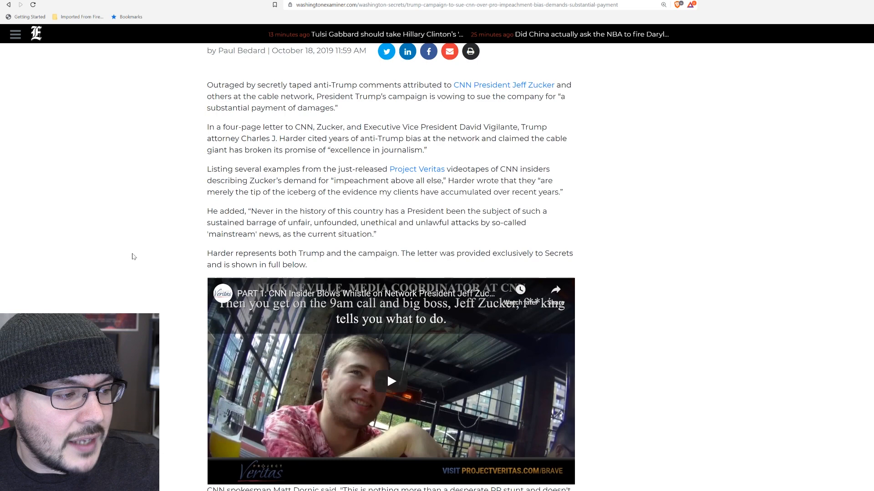
{"action": "scroll", "scroll_direction": "down", "scroll_amount": 3}
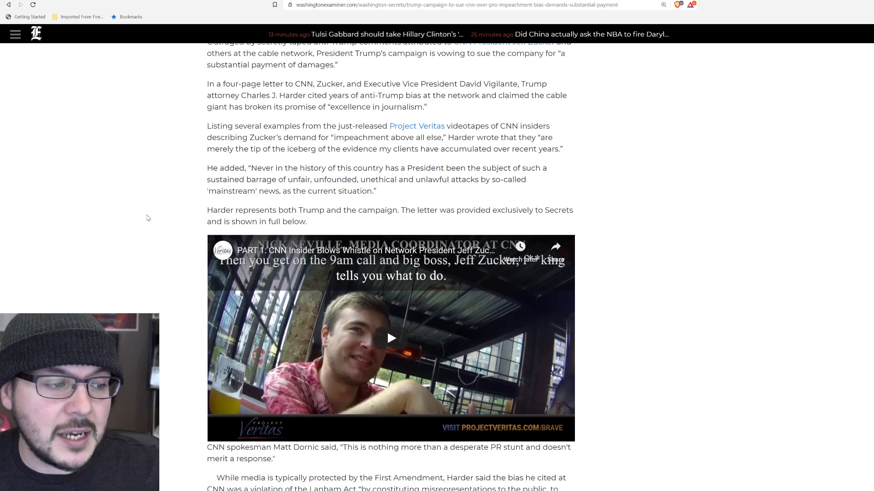
{"action": "mouse_move", "coordinate": [555, 224]}
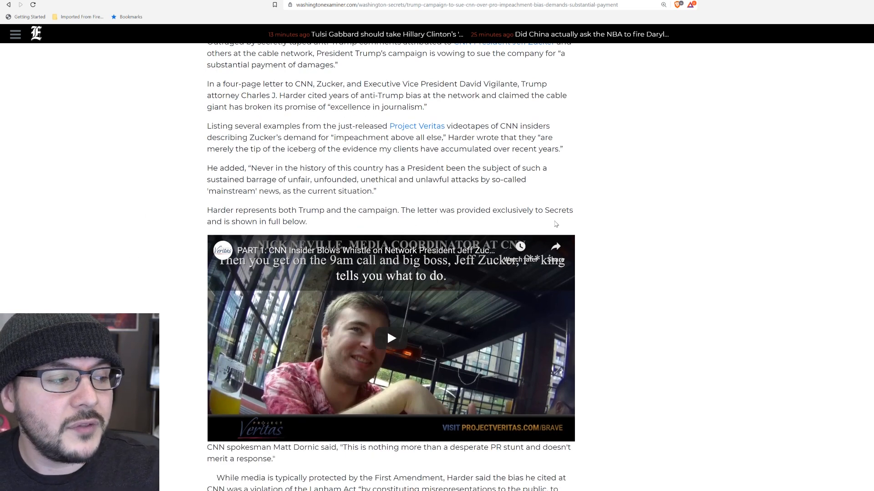
{"action": "mouse_move", "coordinate": [185, 232]}
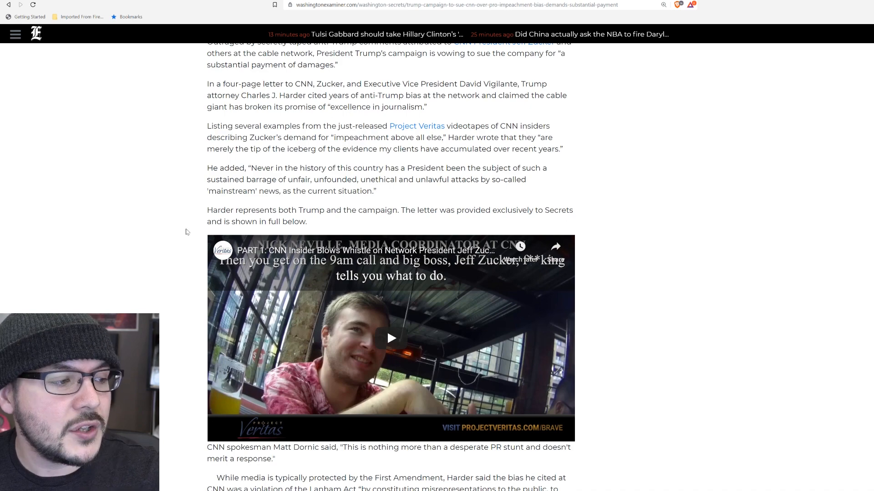
{"action": "scroll", "scroll_direction": "down", "scroll_amount": 3}
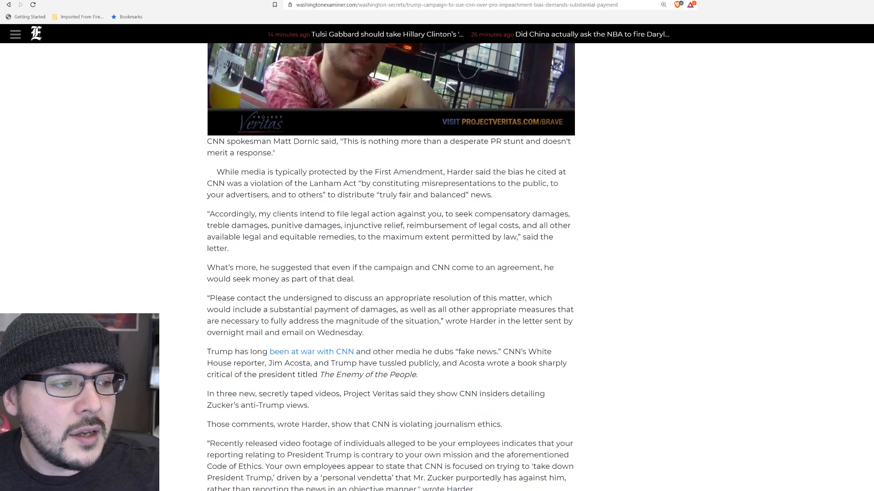
{"action": "mouse_move", "coordinate": [481, 160]}
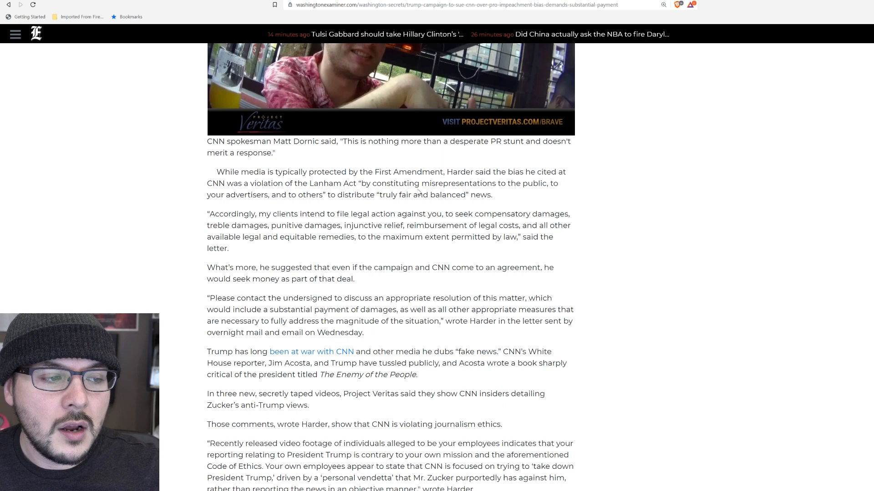
{"action": "mouse_move", "coordinate": [256, 205]}
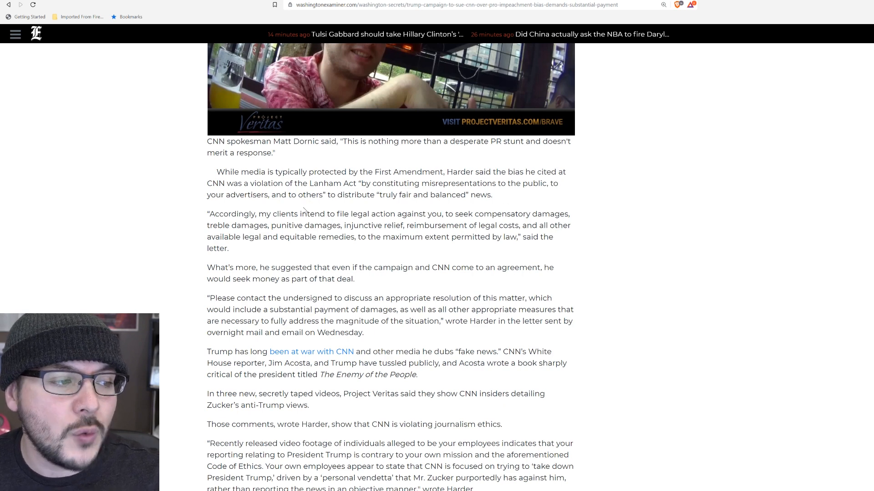
{"action": "mouse_move", "coordinate": [462, 210]}
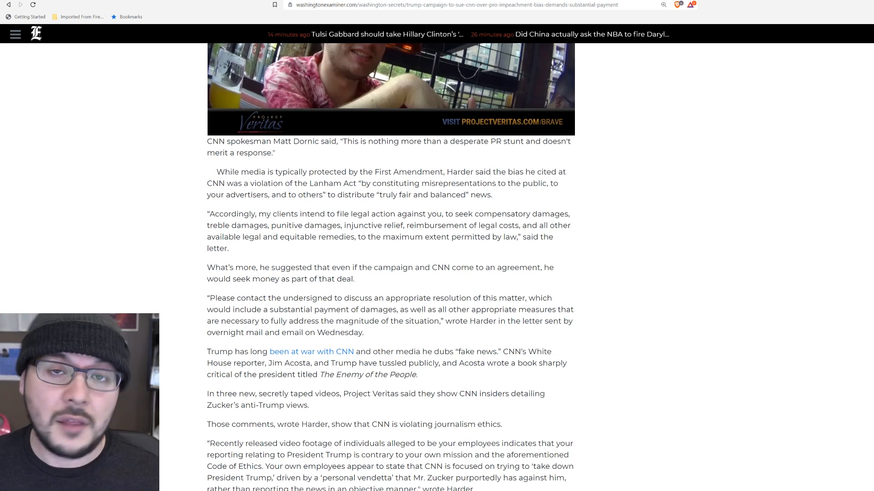
{"action": "mouse_move", "coordinate": [281, 256]}
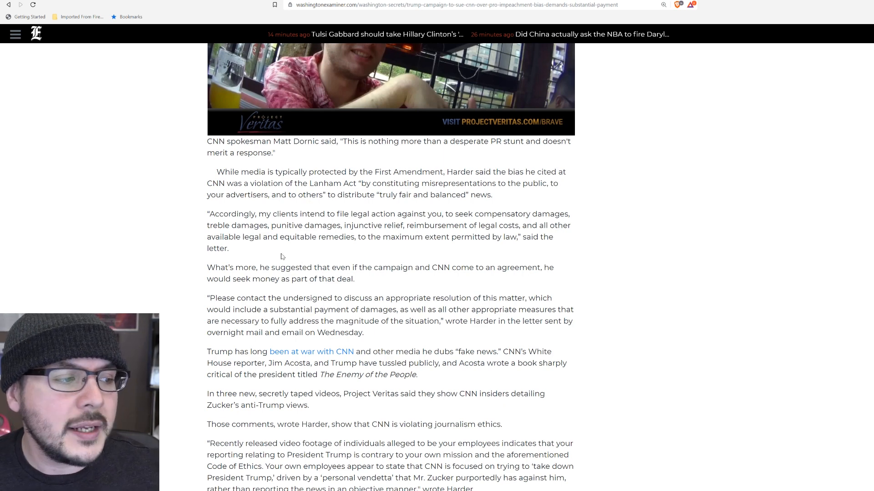
{"action": "scroll", "scroll_direction": "down", "scroll_amount": 3}
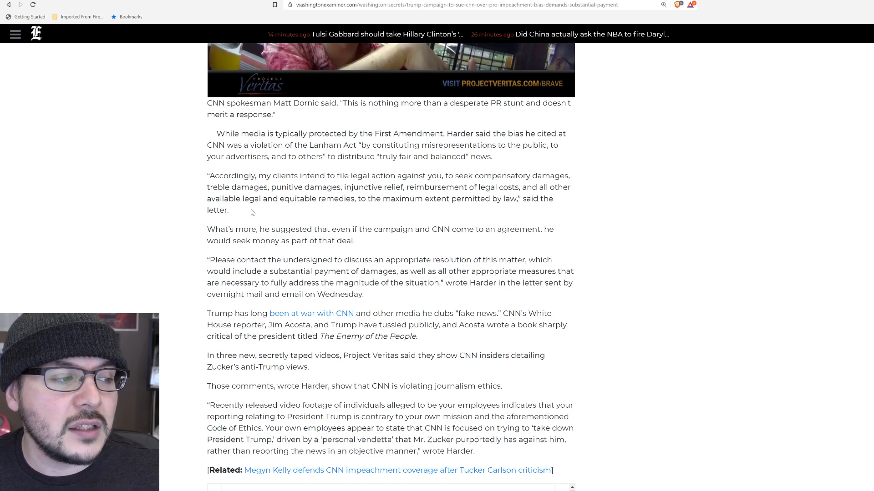
{"action": "mouse_move", "coordinate": [382, 216]}
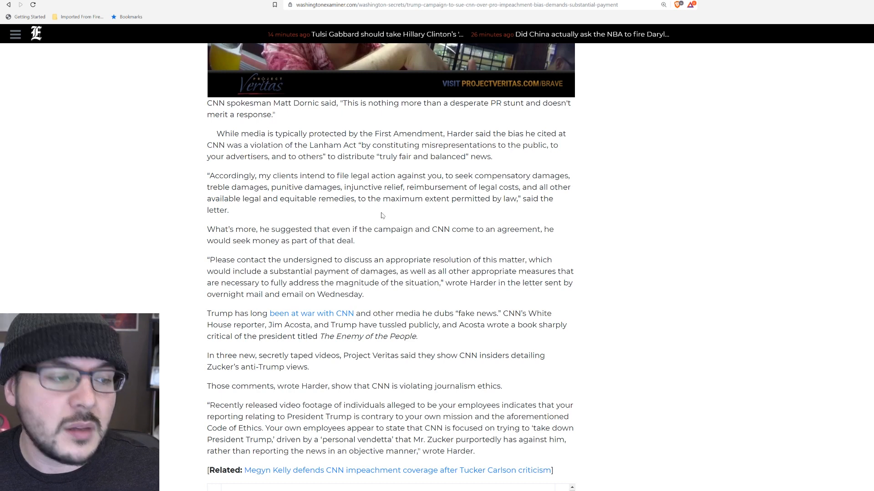
{"action": "scroll", "scroll_direction": "down", "scroll_amount": 3}
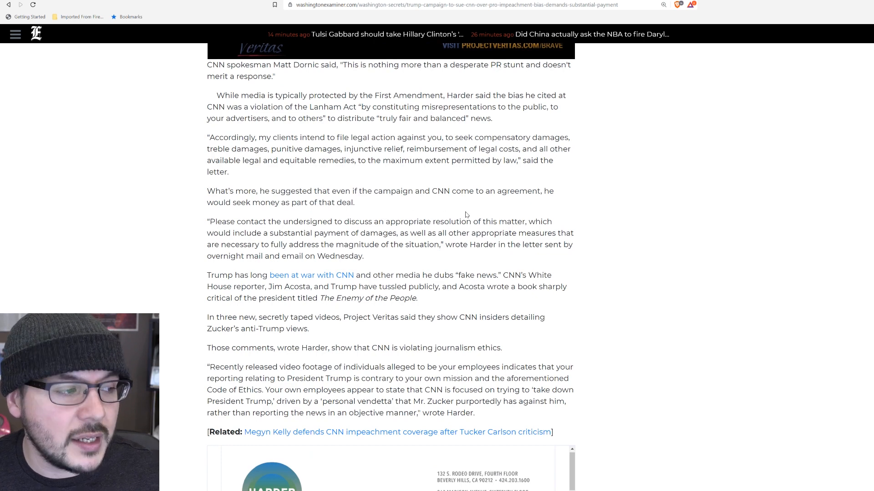
{"action": "scroll", "scroll_direction": "down", "scroll_amount": 3}
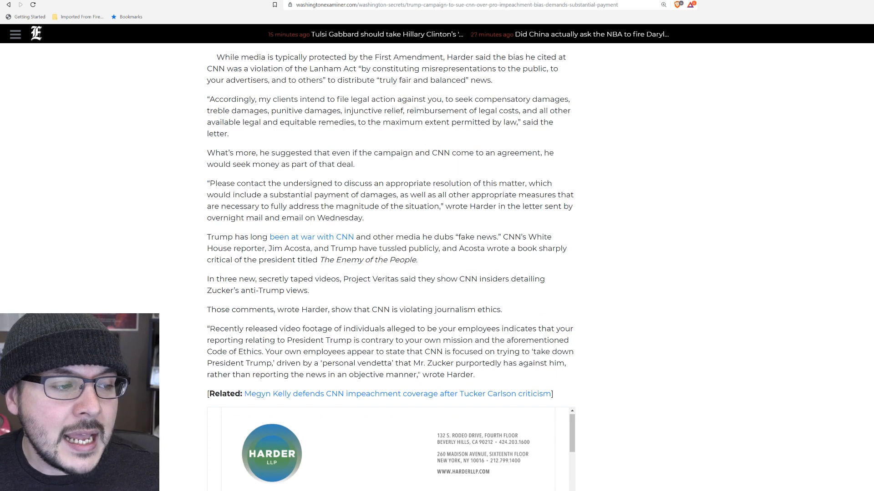
{"action": "mouse_move", "coordinate": [411, 204]}
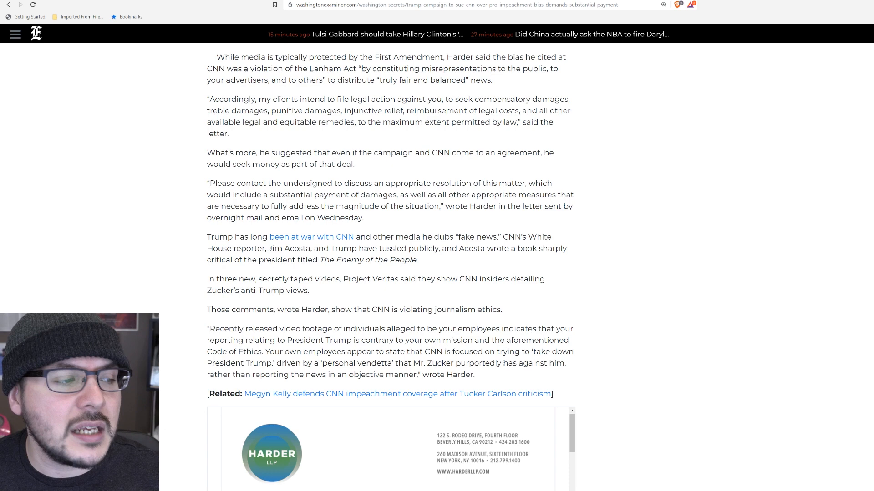
{"action": "scroll", "scroll_direction": "down", "scroll_amount": 3}
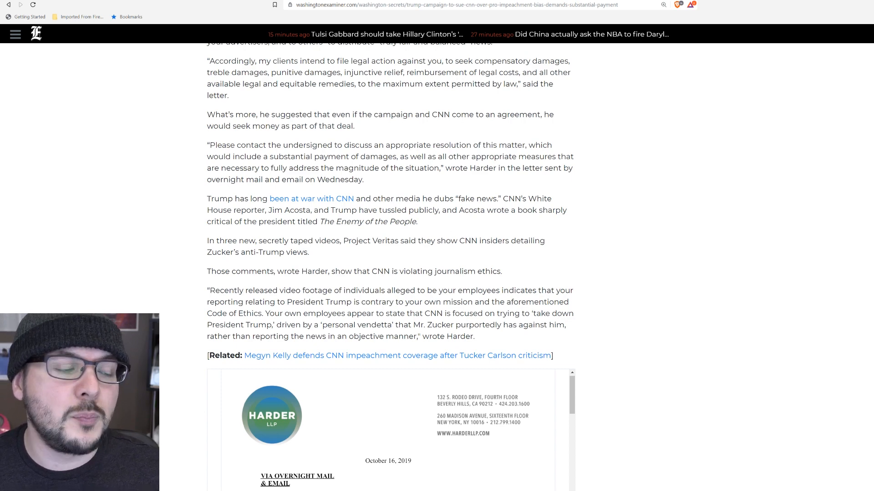
{"action": "mouse_move", "coordinate": [438, 224]}
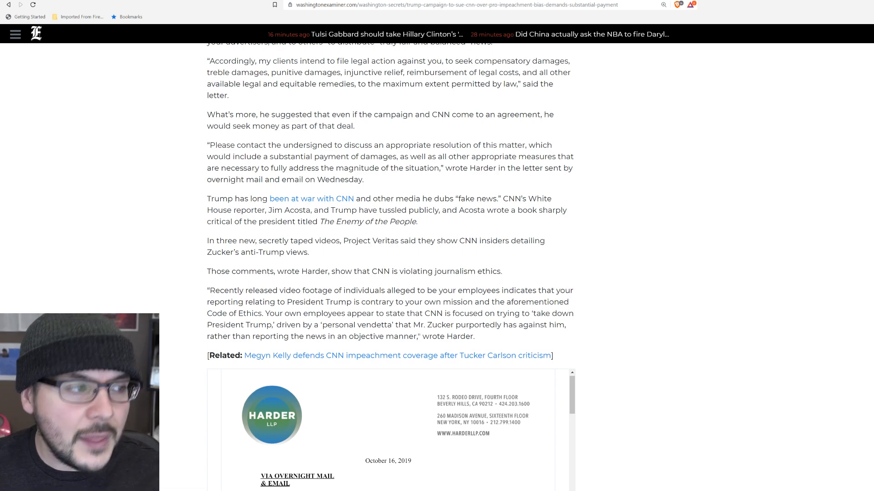
{"action": "scroll", "scroll_direction": "up", "scroll_amount": 3}
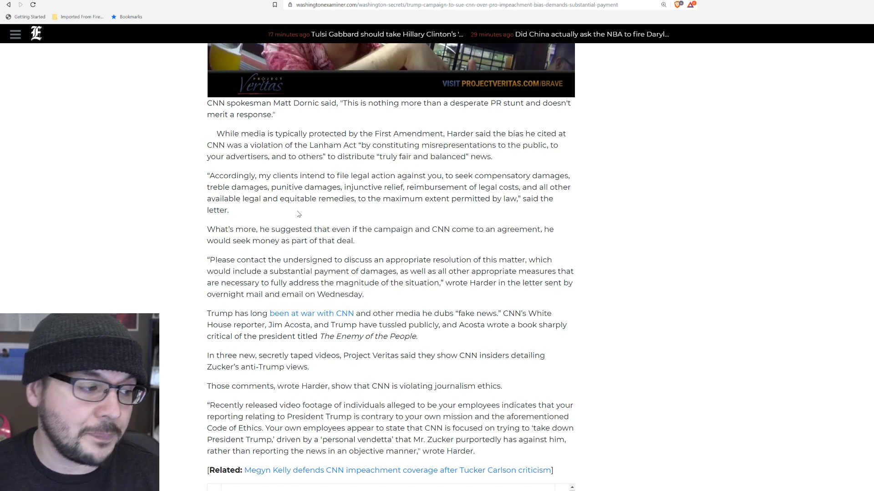
{"action": "scroll", "scroll_direction": "down", "scroll_amount": 3}
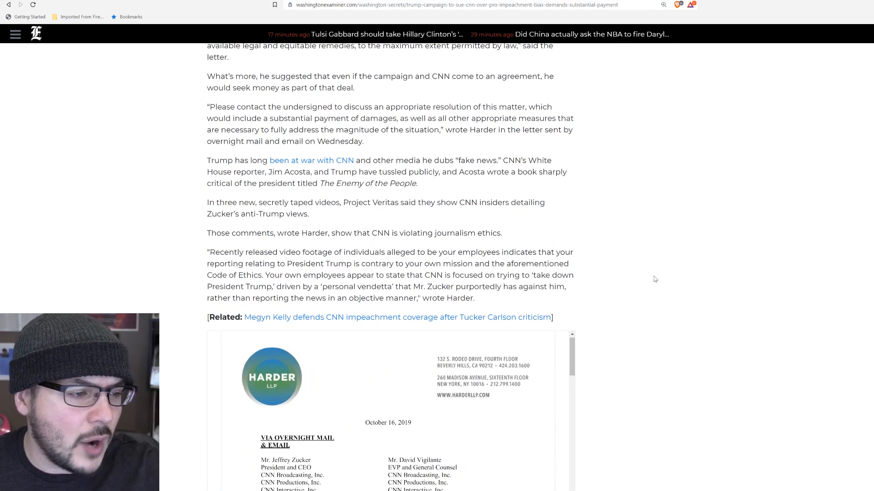
{"action": "scroll", "scroll_direction": "down", "scroll_amount": 3}
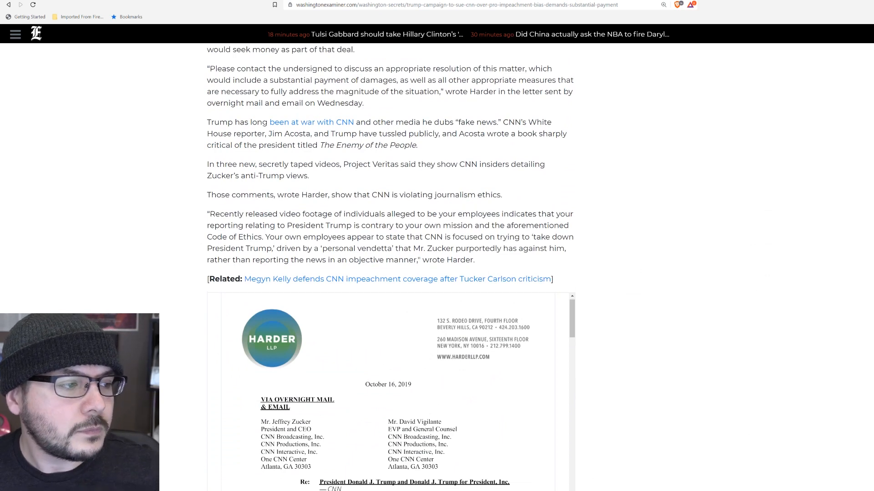
{"action": "mouse_move", "coordinate": [343, 185]}
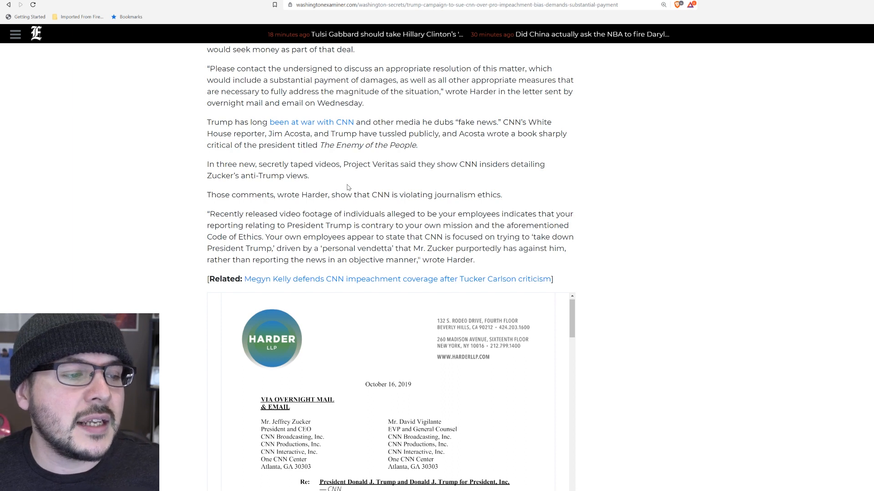
{"action": "mouse_move", "coordinate": [334, 183]}
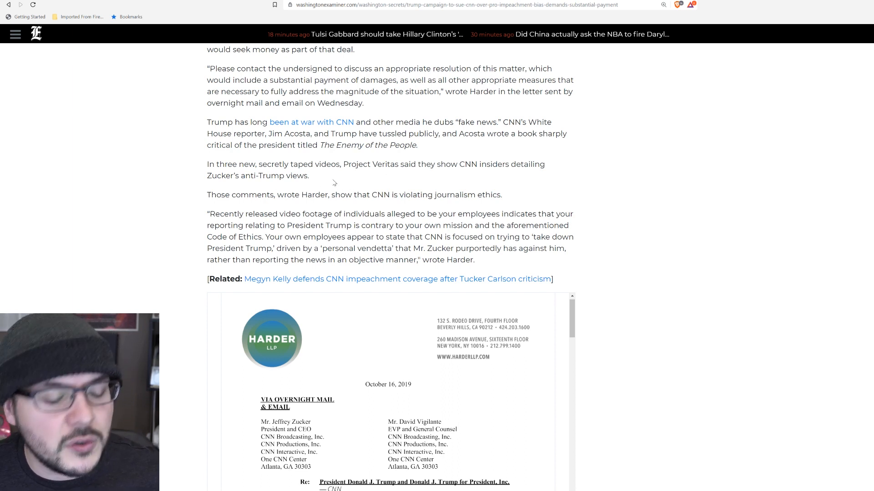